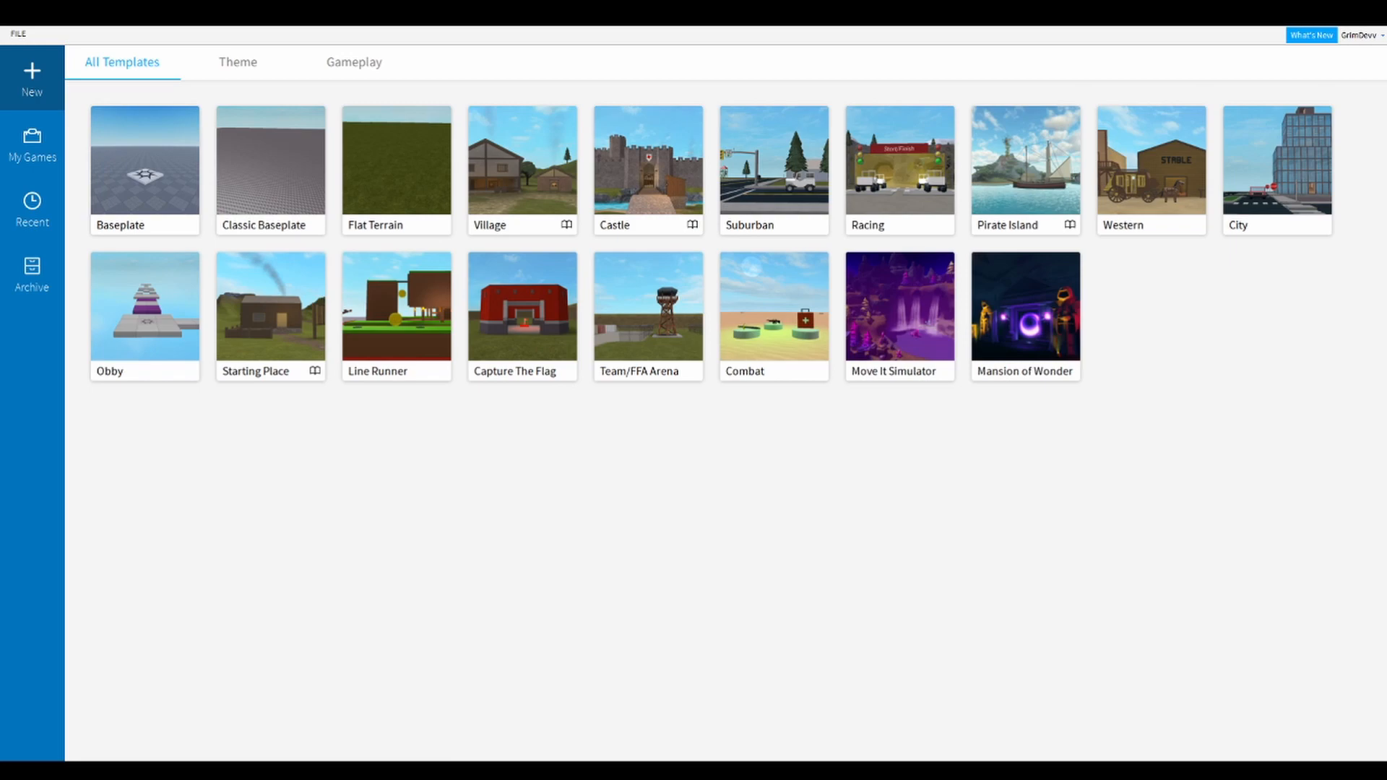
Create a new place from the Classic Baseplate template
click(270, 163)
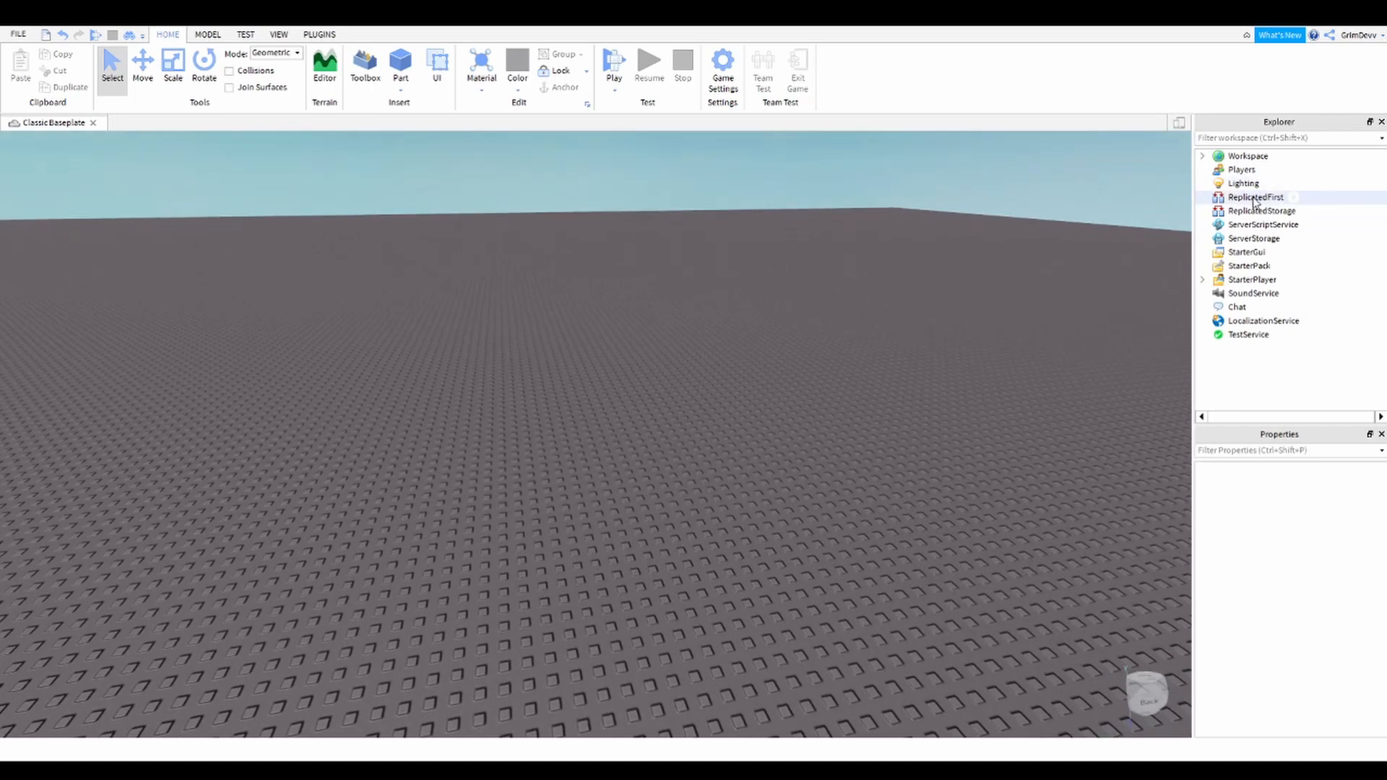
Insert a Script into Workspace and select its default Hello world print line
click(1247, 156)
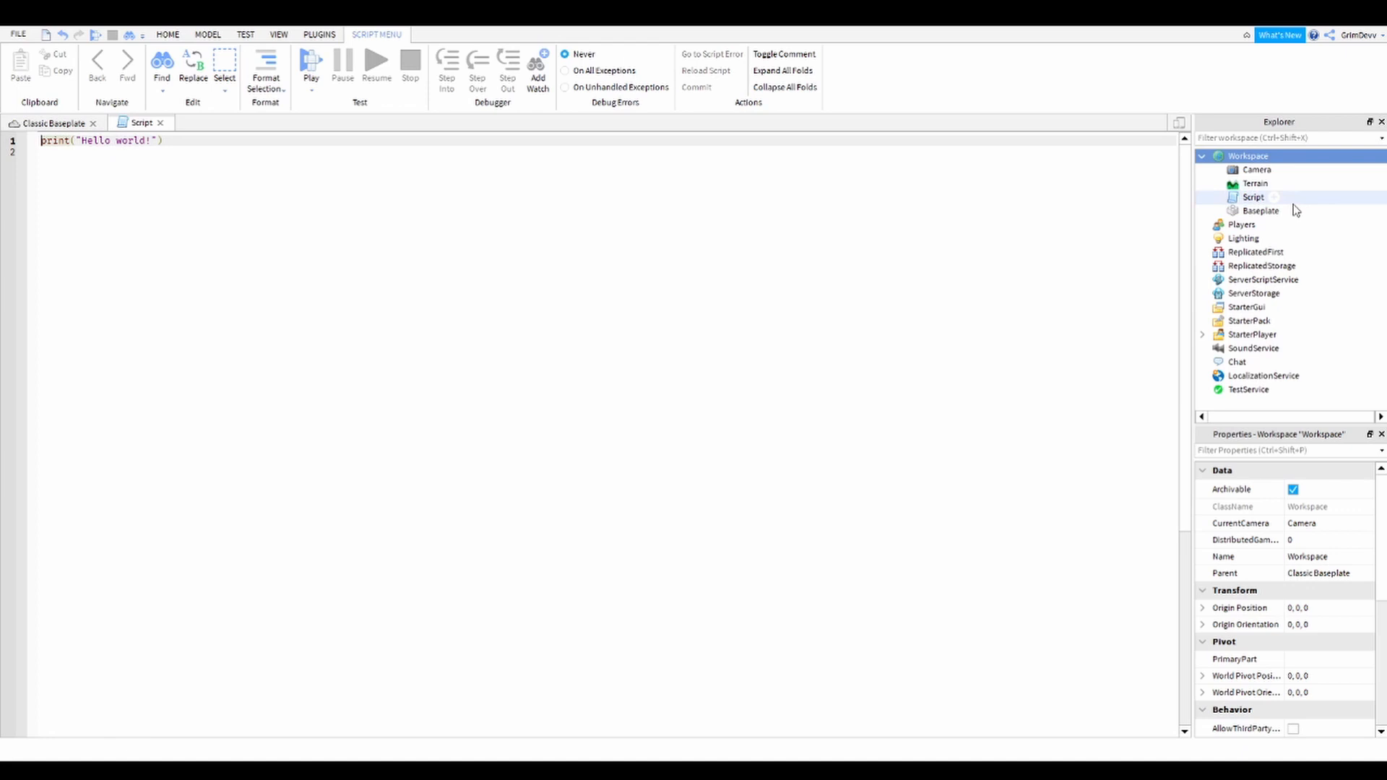
click(1252, 197)
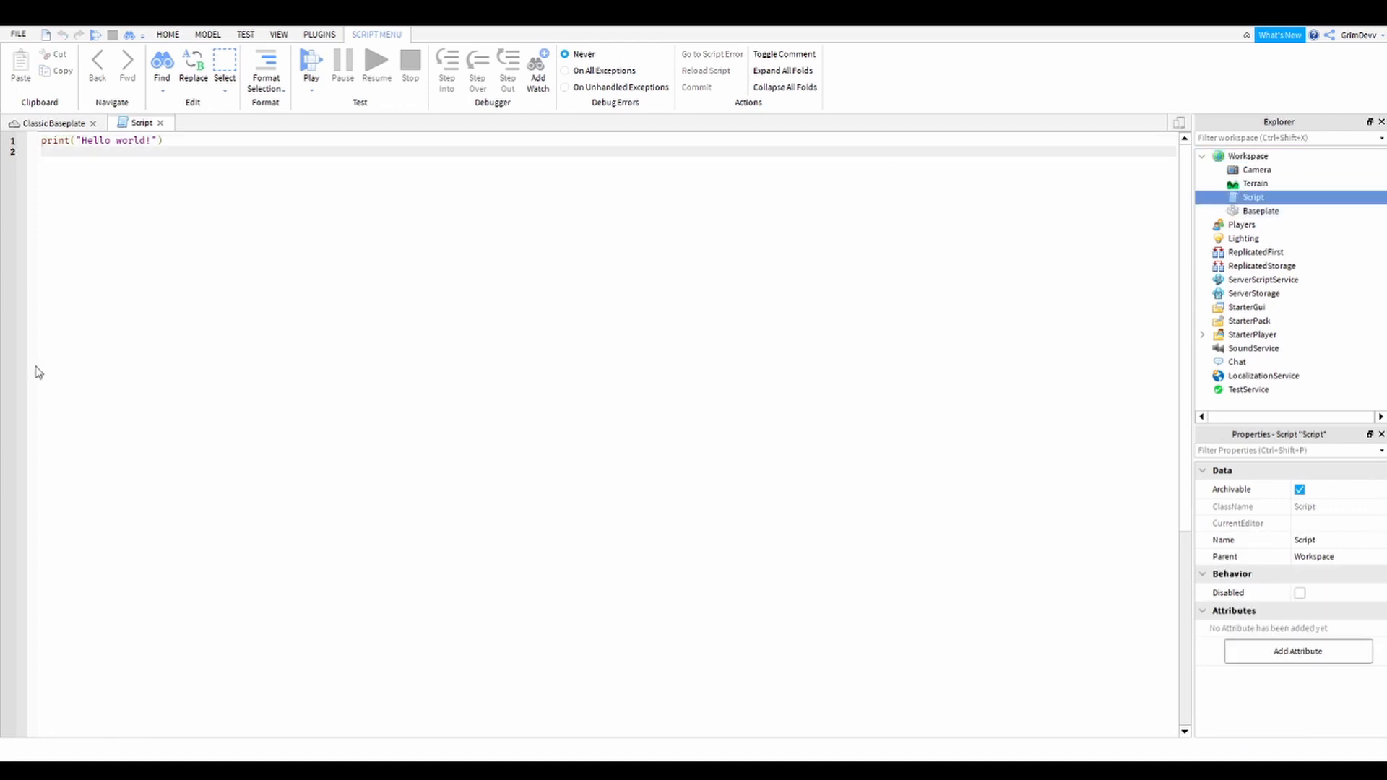
triple_click(81, 141)
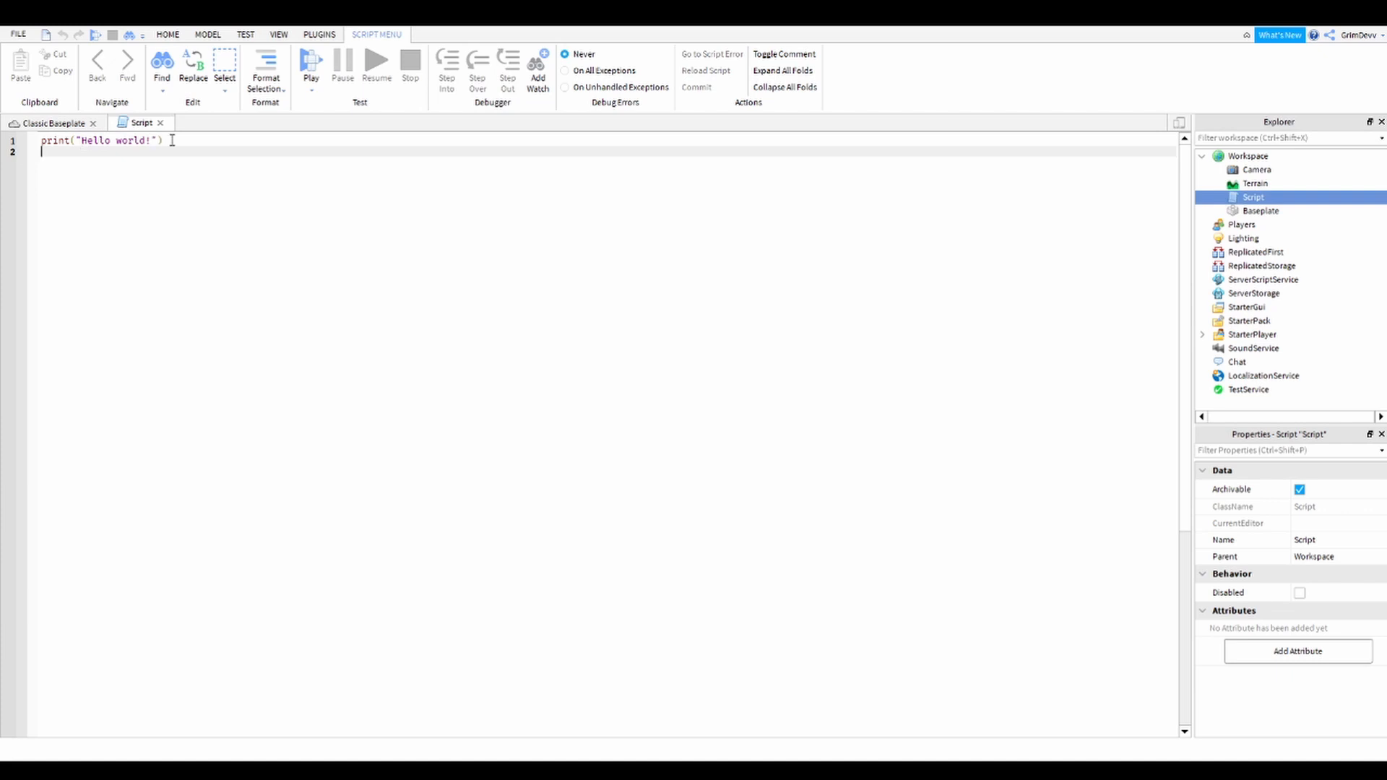
Return to the baseplate view and show the Output window from View
click(52, 123)
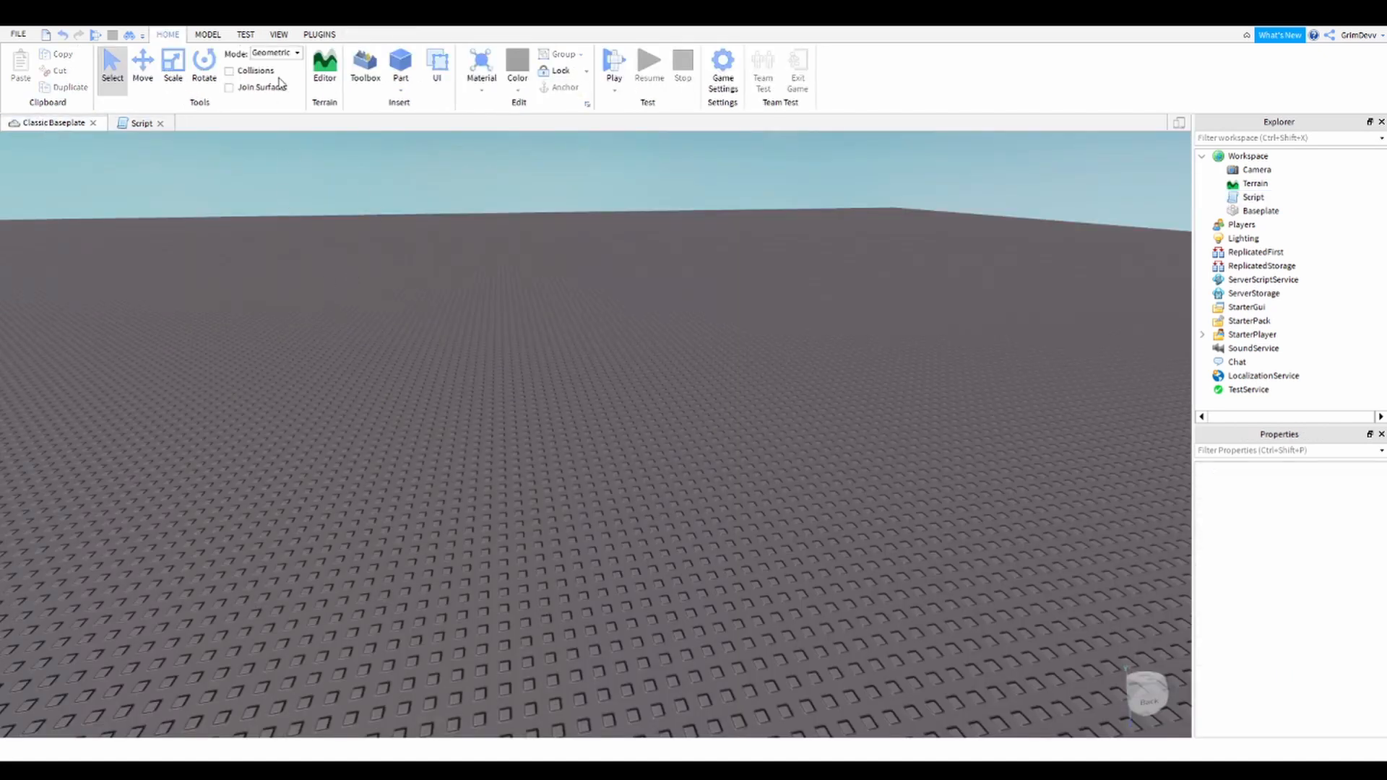
click(277, 35)
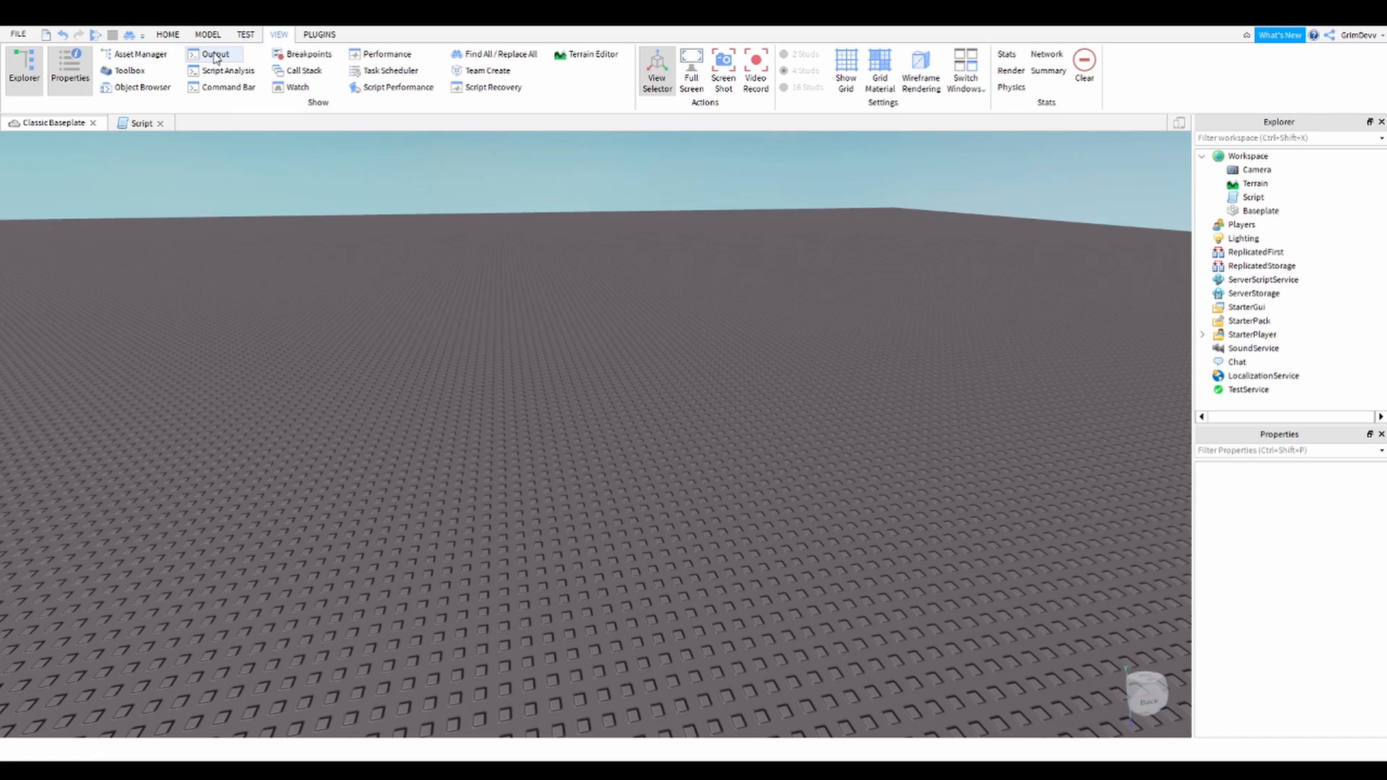
click(214, 53)
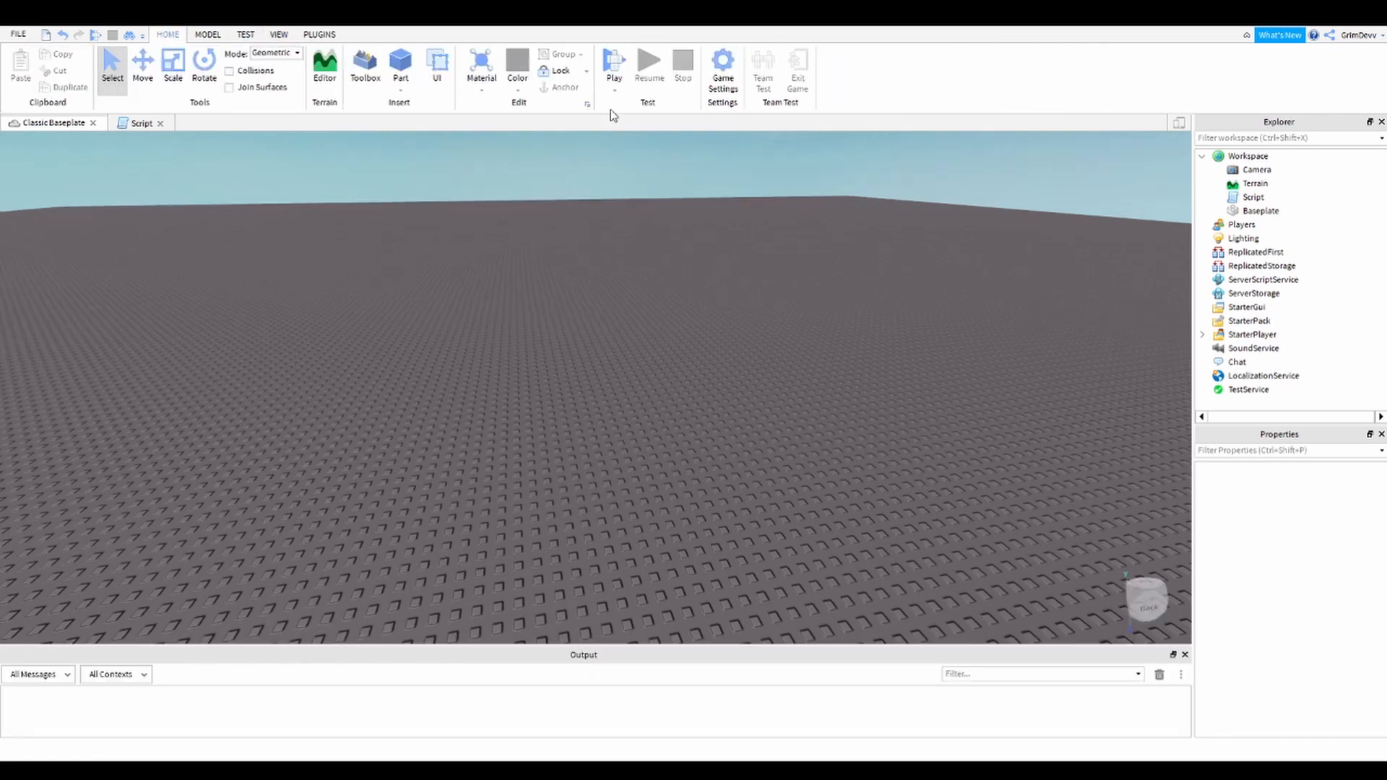
Playtest so "Hello world!" prints to Output, then stop the test
click(612, 60)
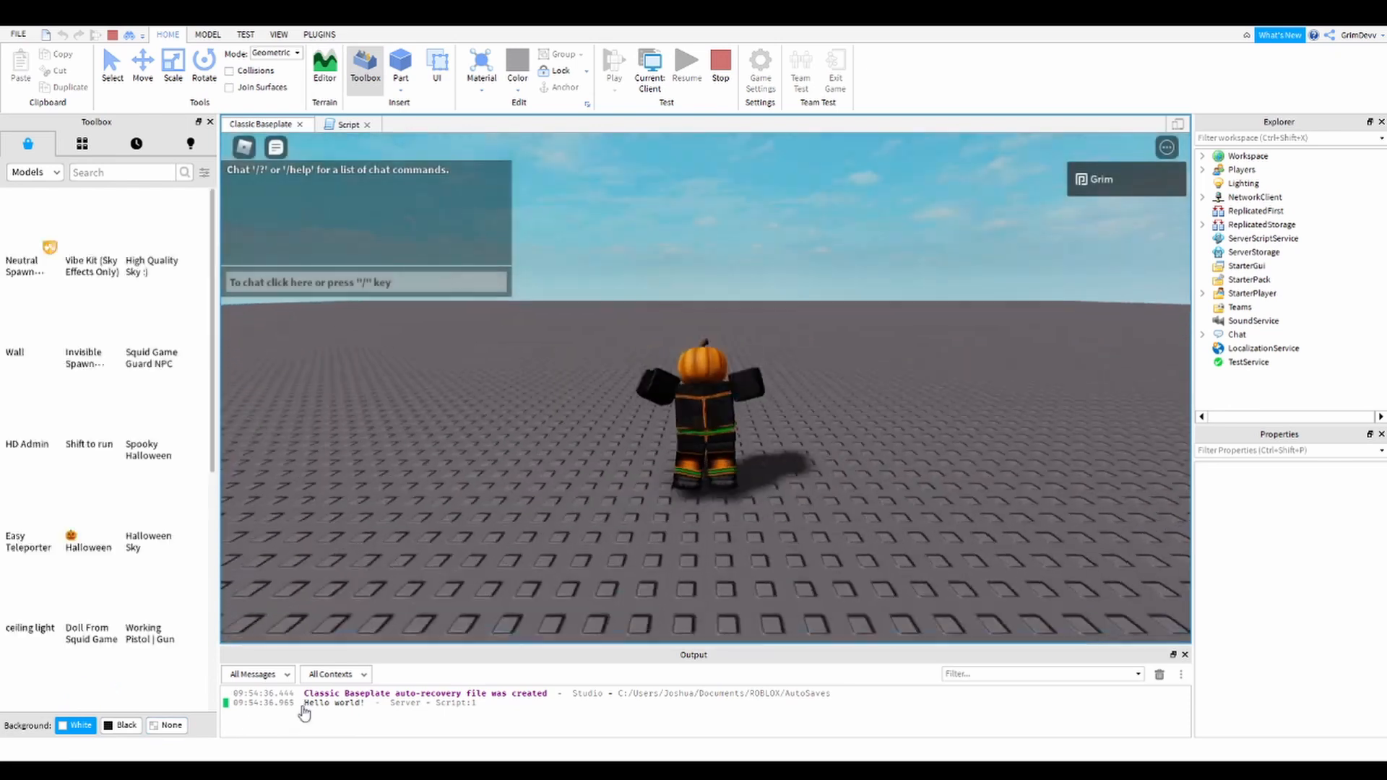
click(720, 61)
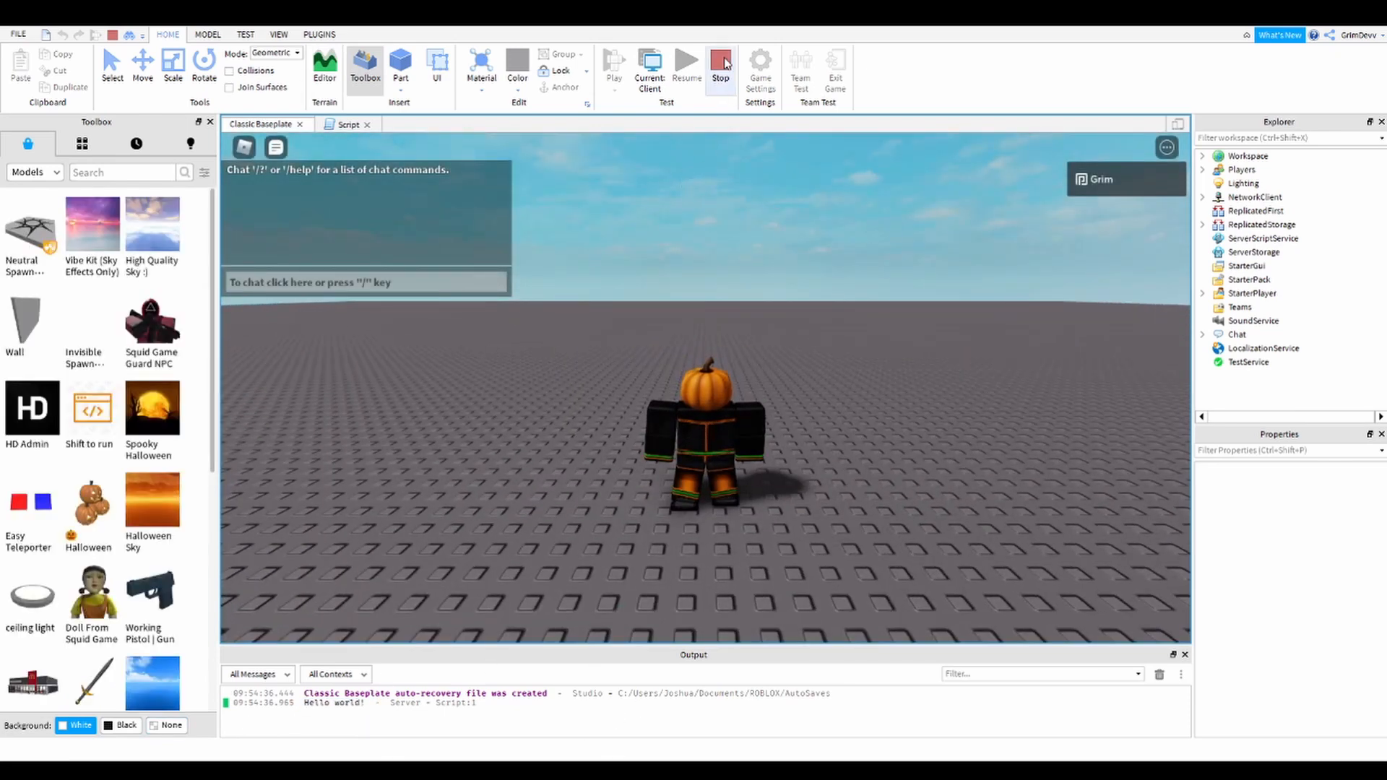
click(719, 59)
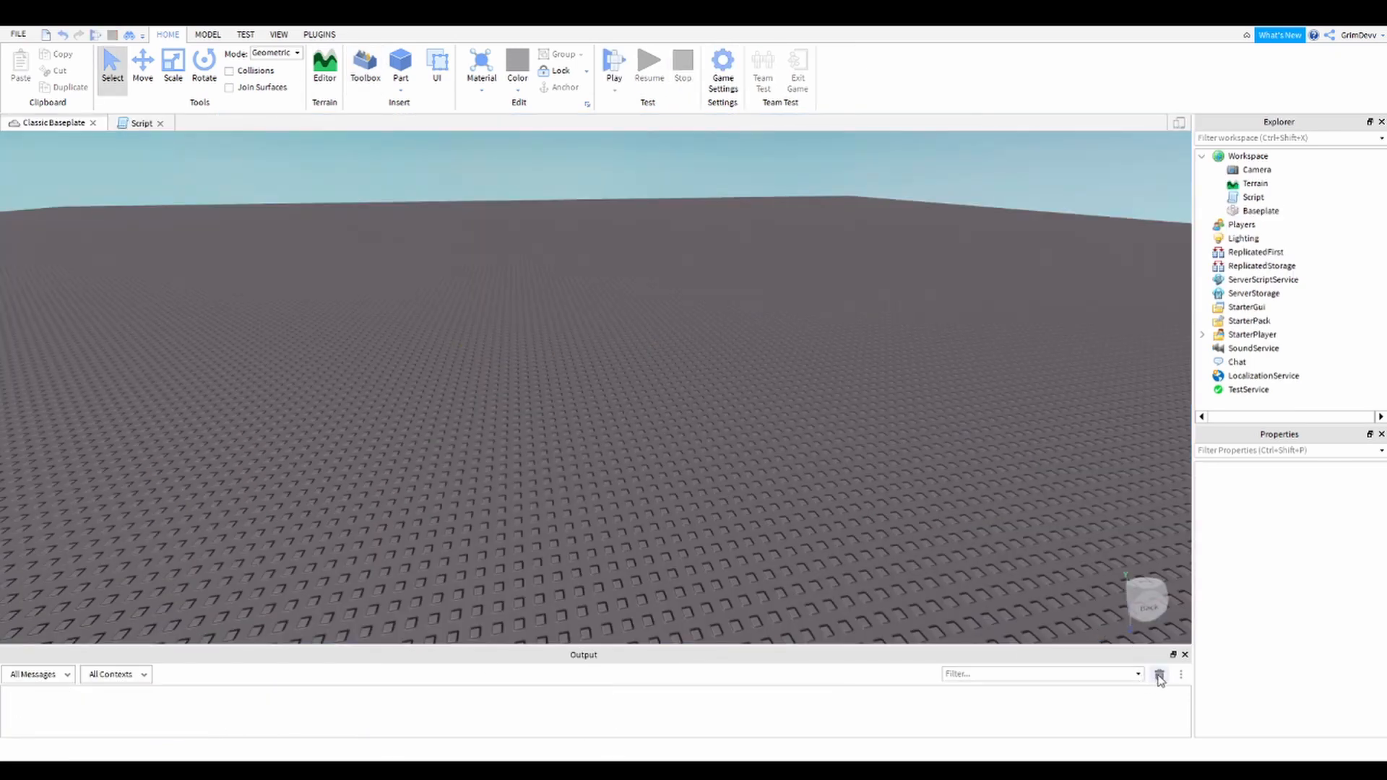
Clear the Output log and retype the line as an empty print() call with quotes
click(138, 122)
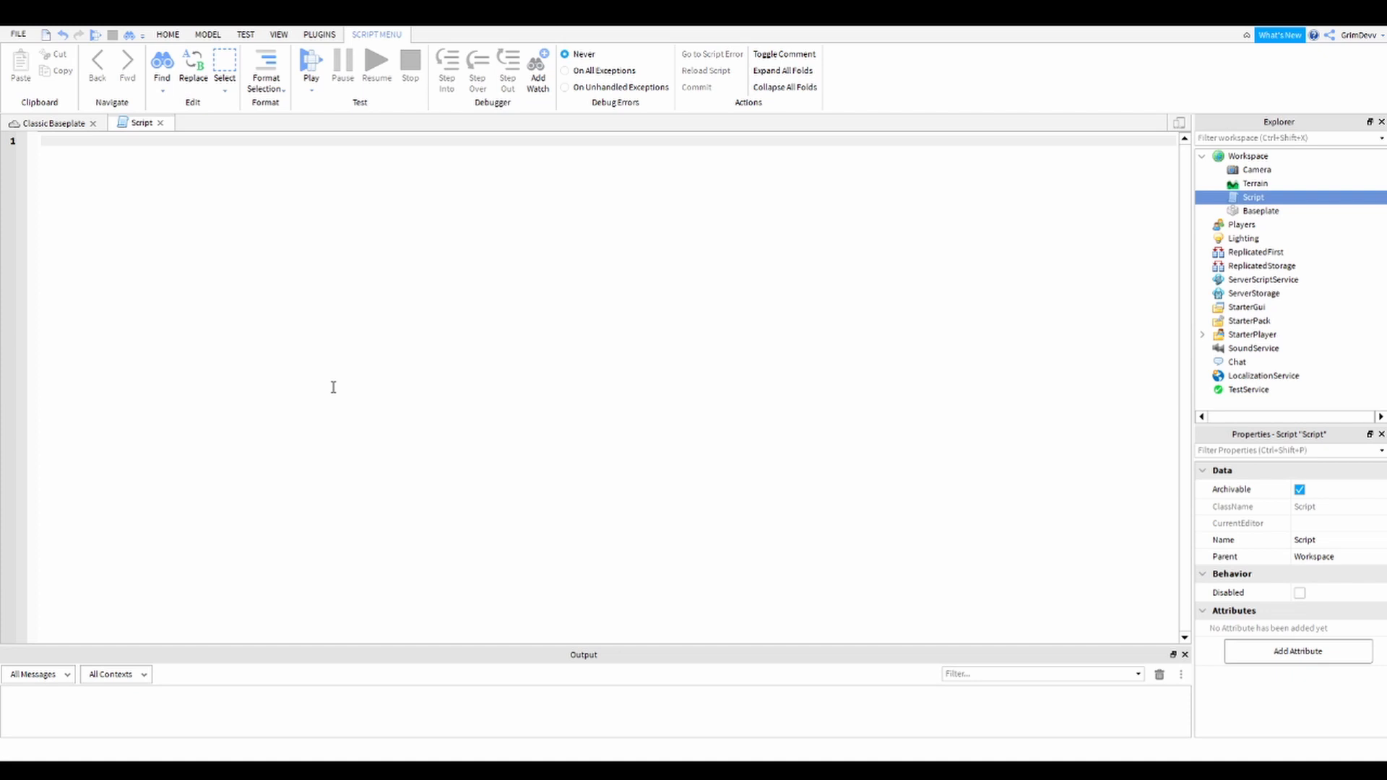
text(print)
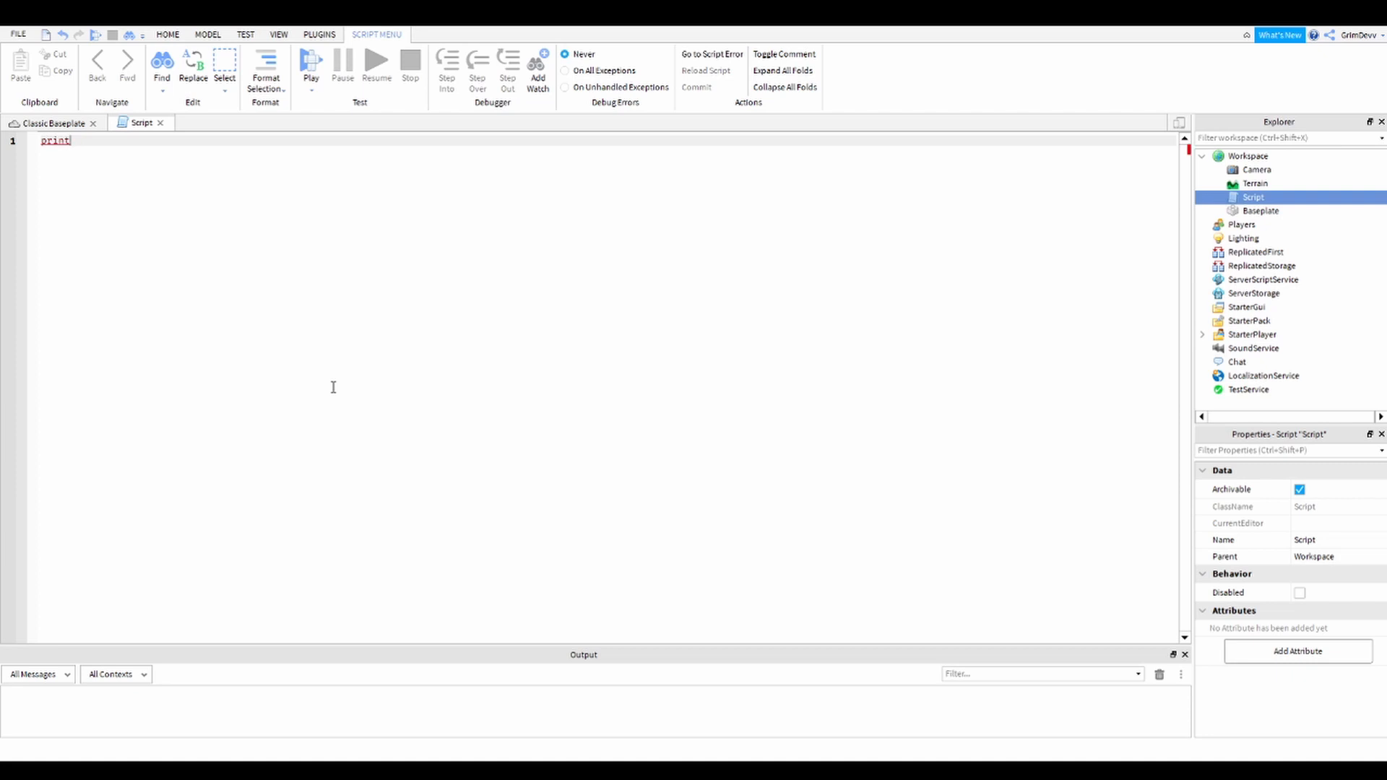
text(())
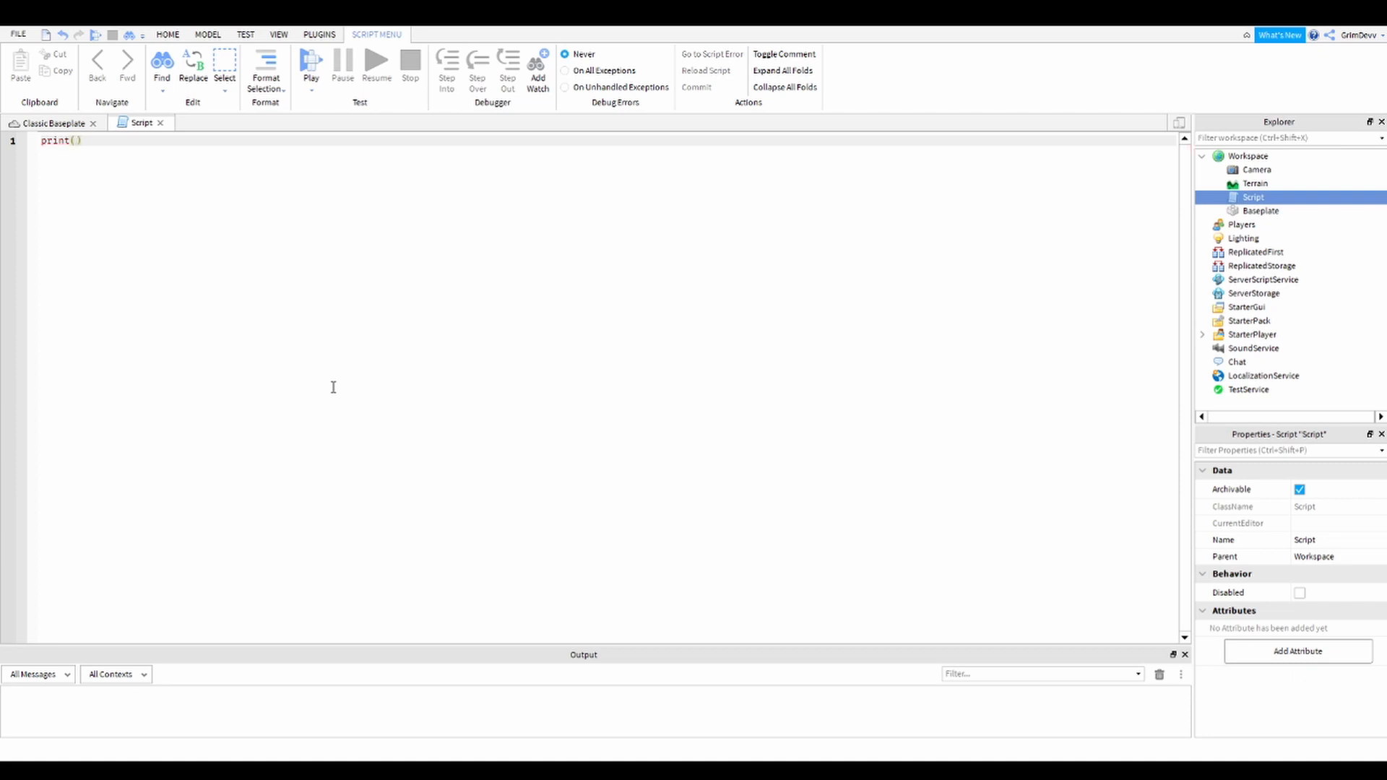
text("")
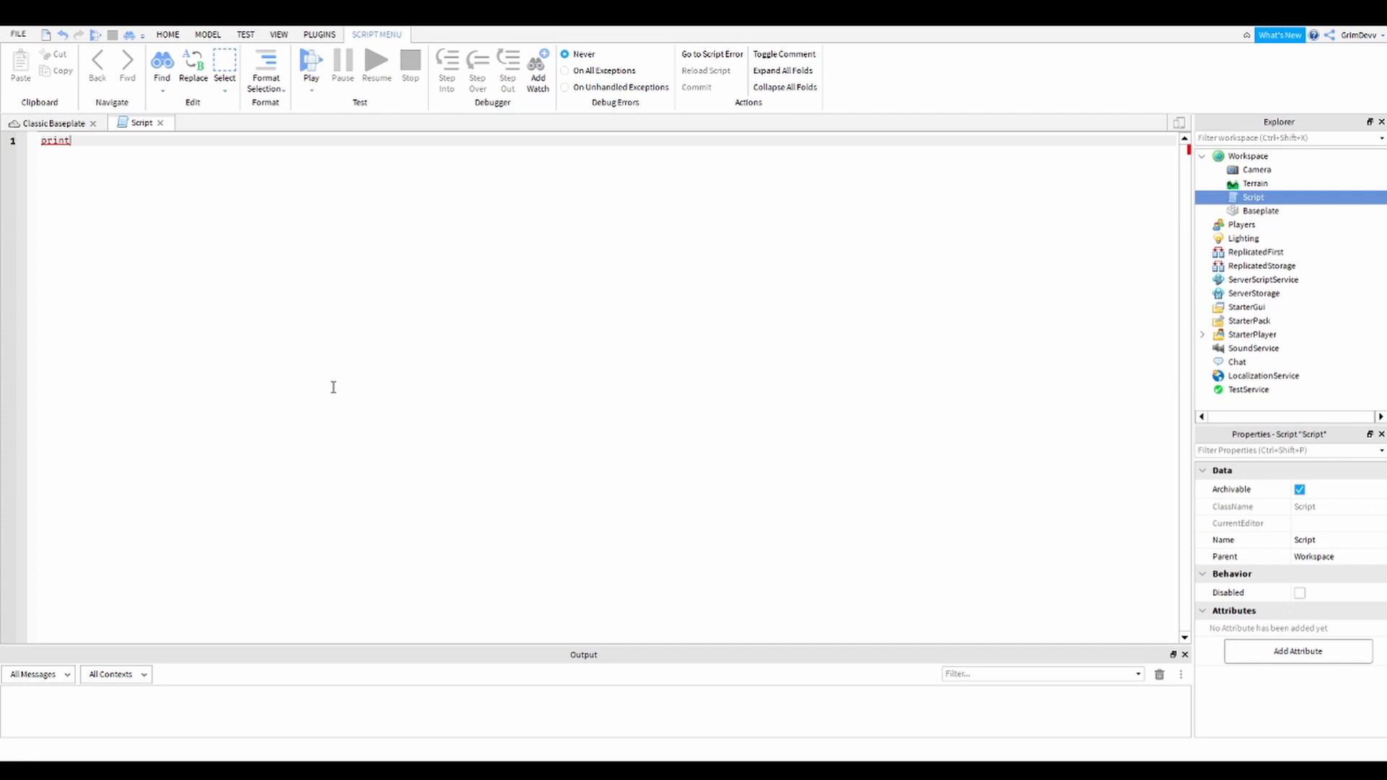
text(())
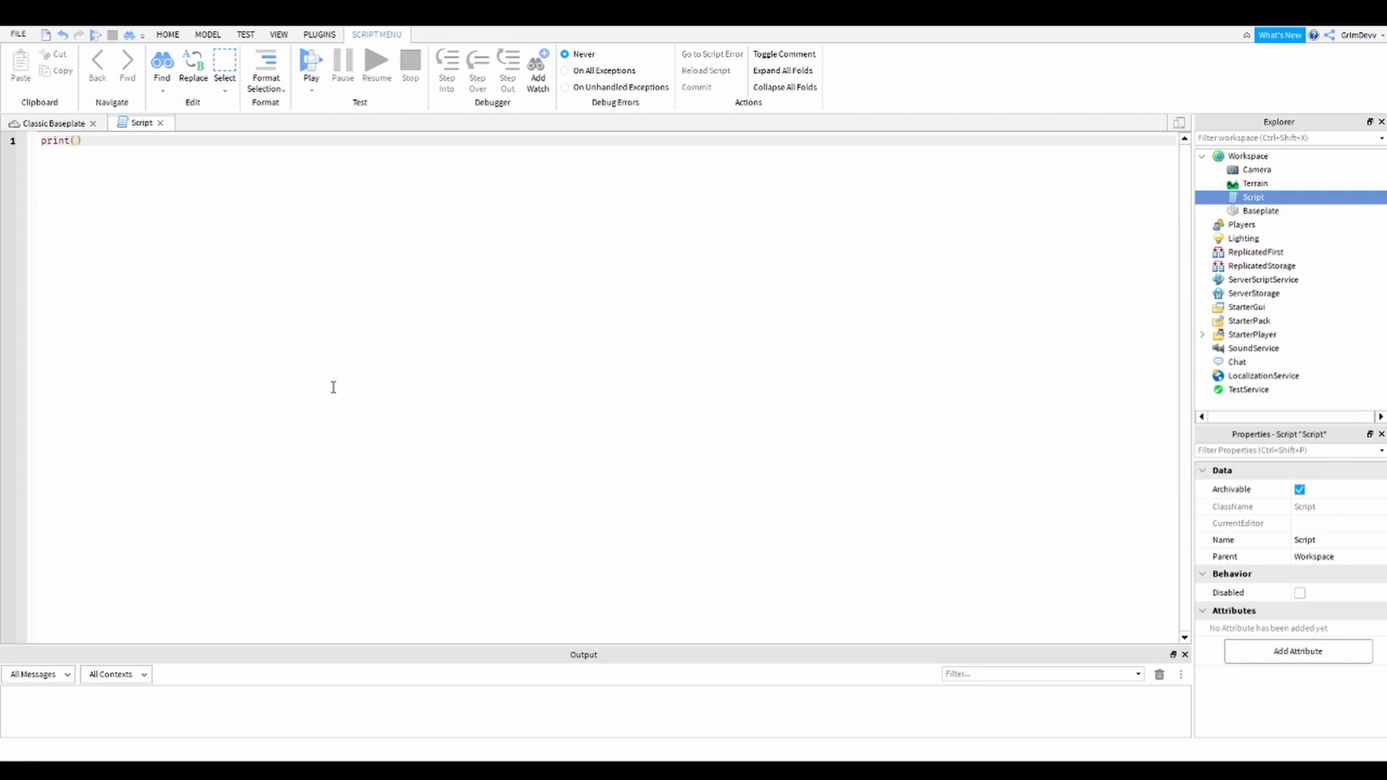
text(")
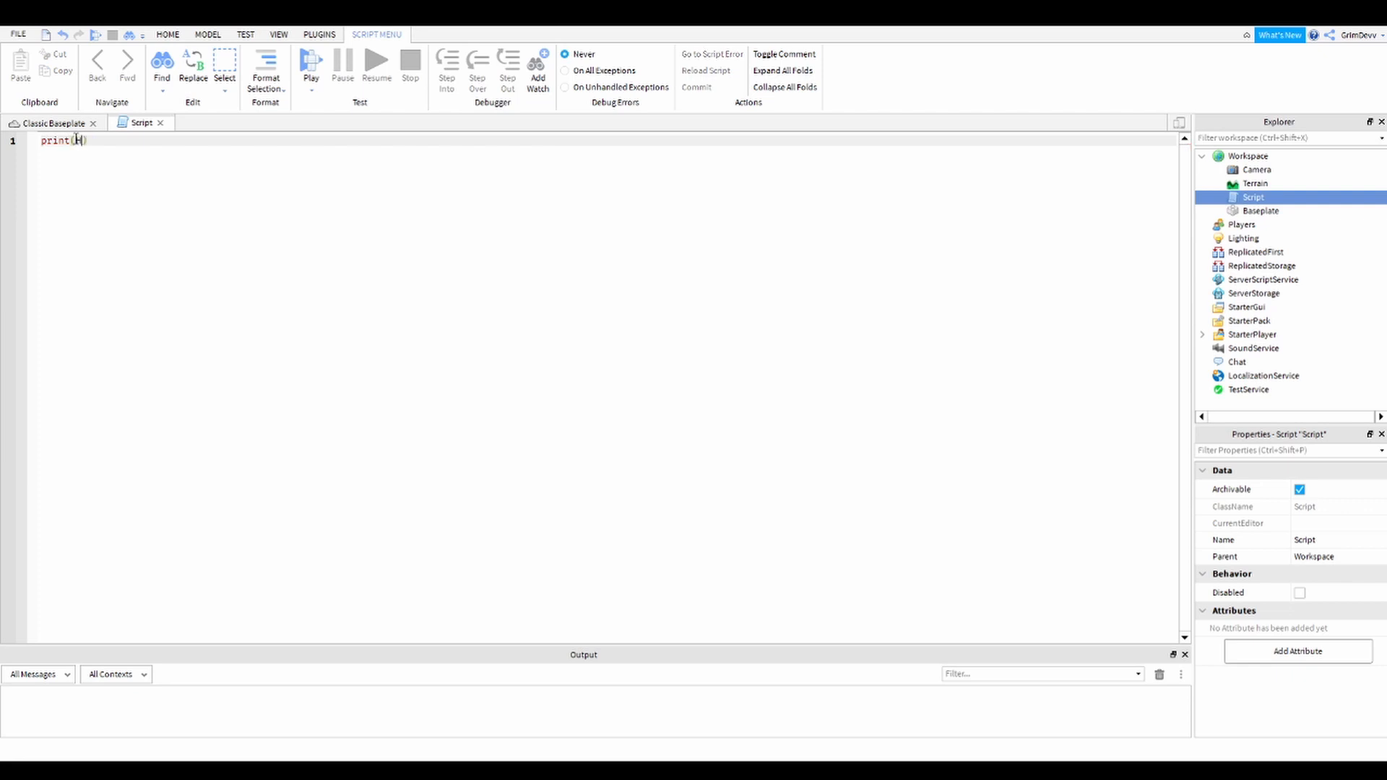
Experiment with the string inside print, replacing Hello with hello!
text(Hello)
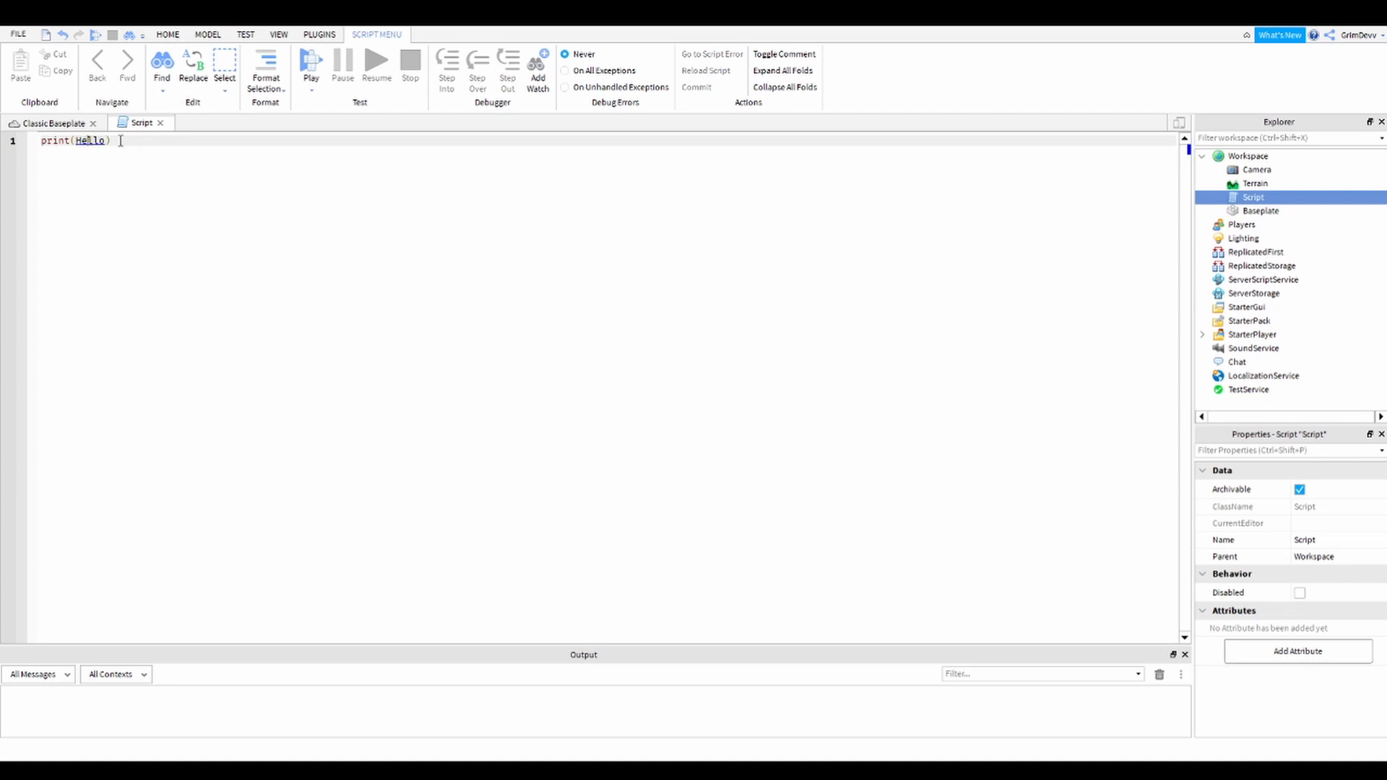
double_click(88, 142)
text(")
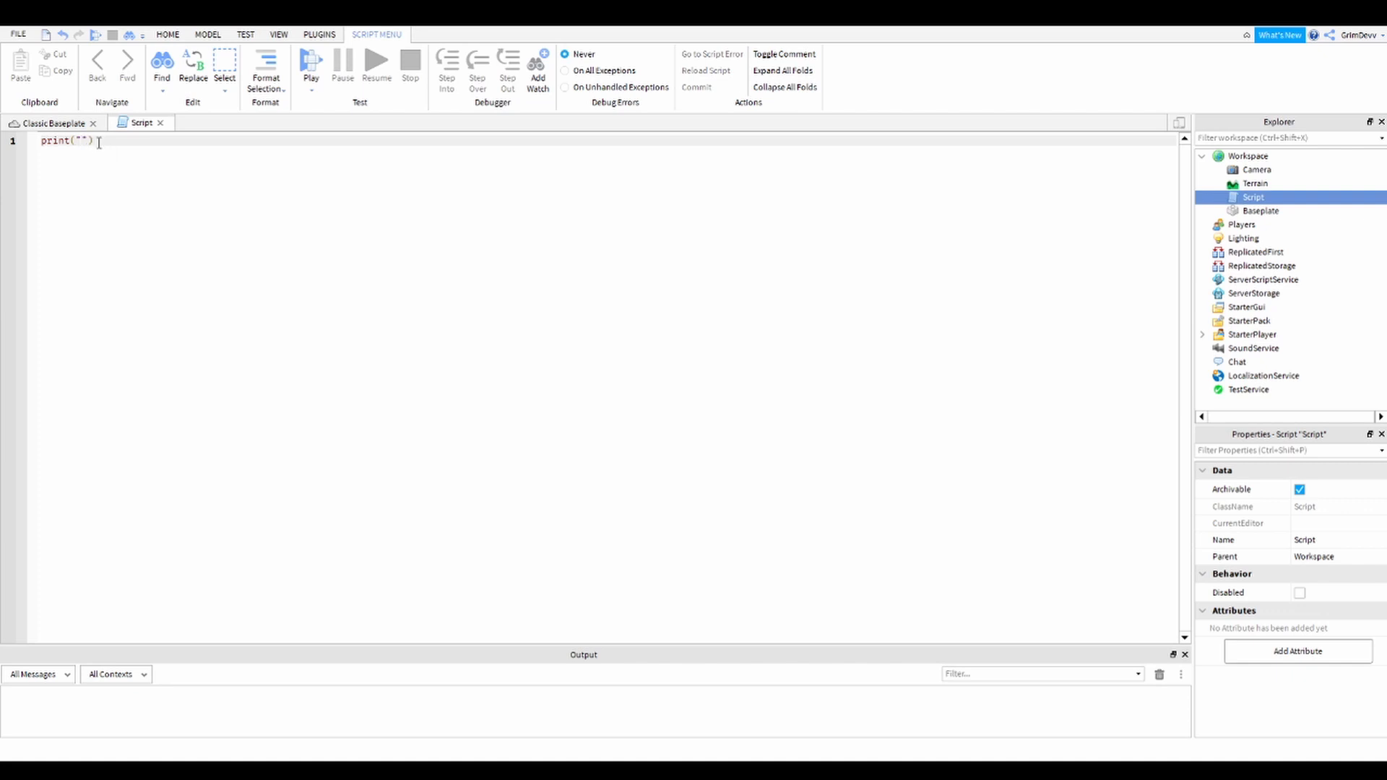
text(hello!)
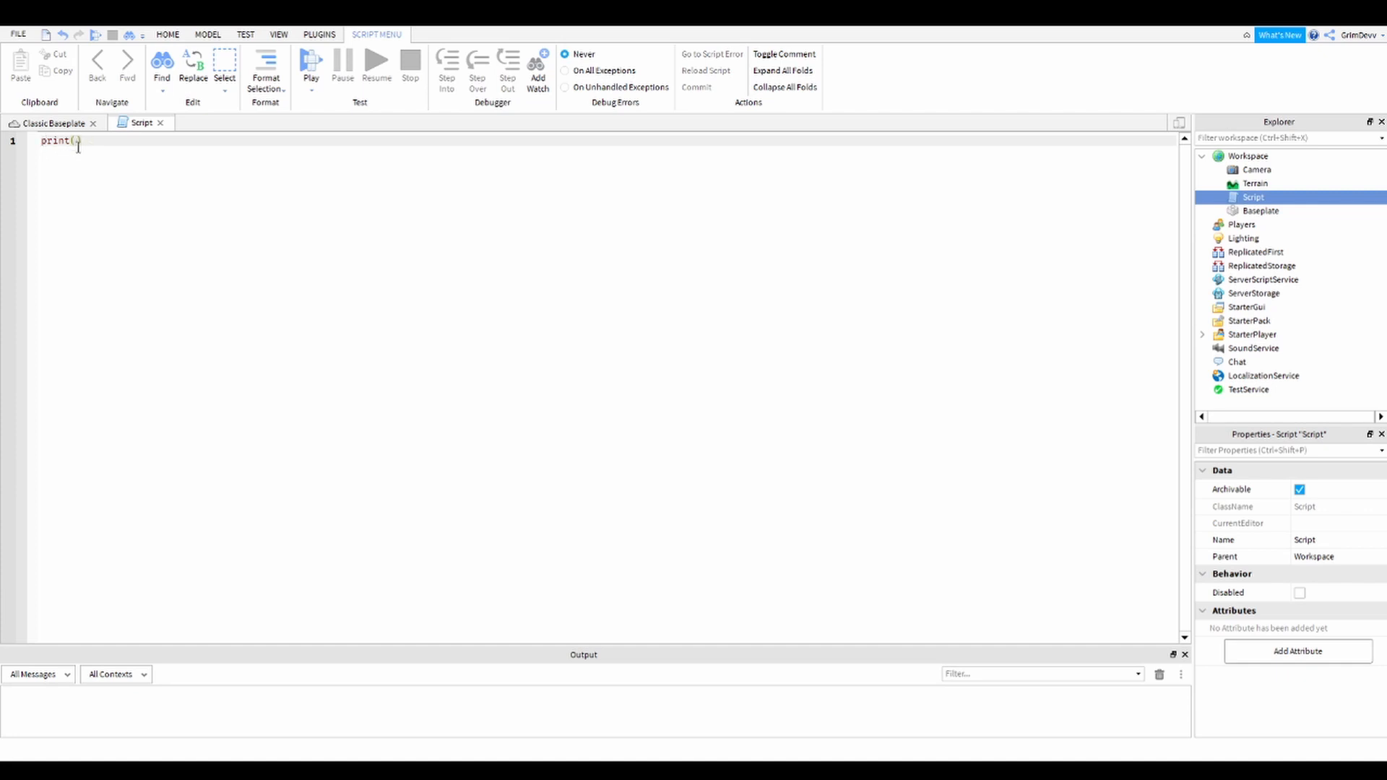
Add local message = "Hello" above and print the message variable
key(Enter)
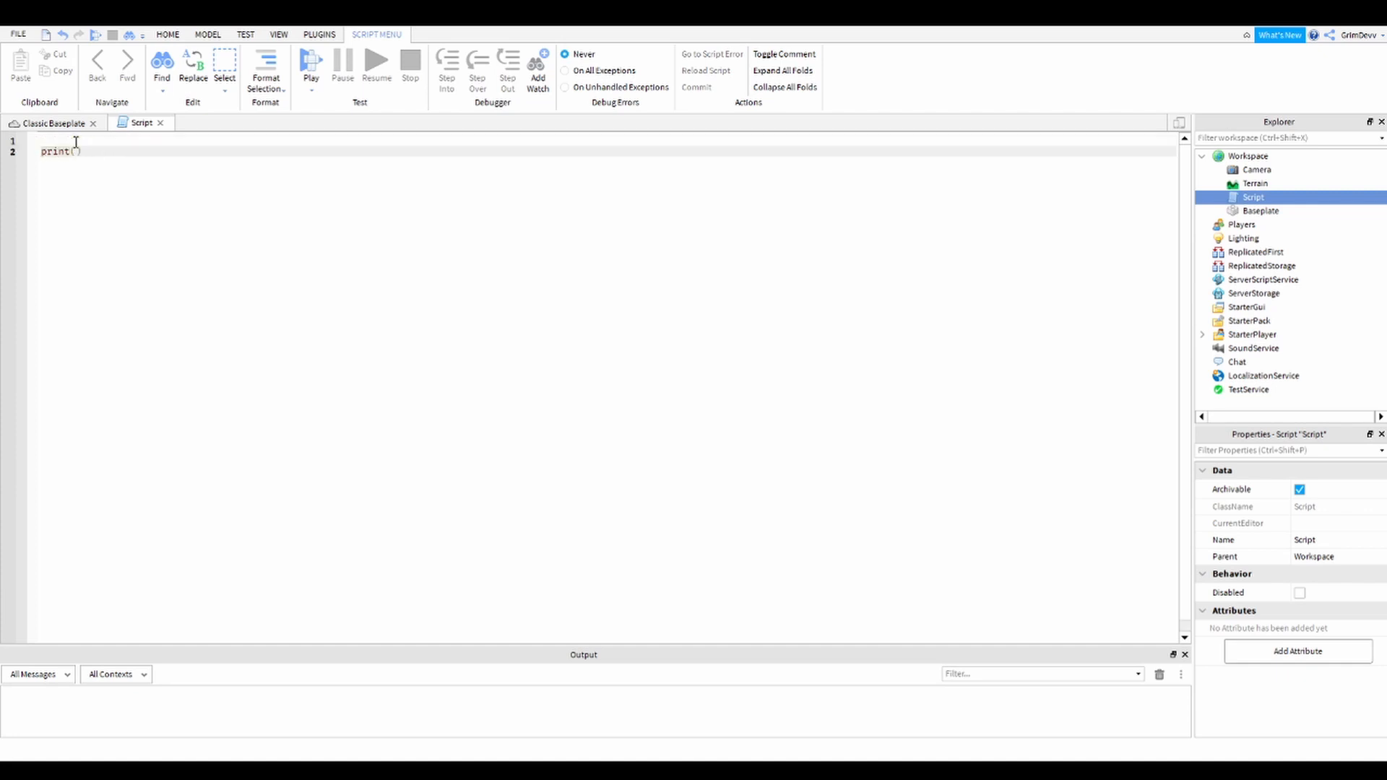
text(local)
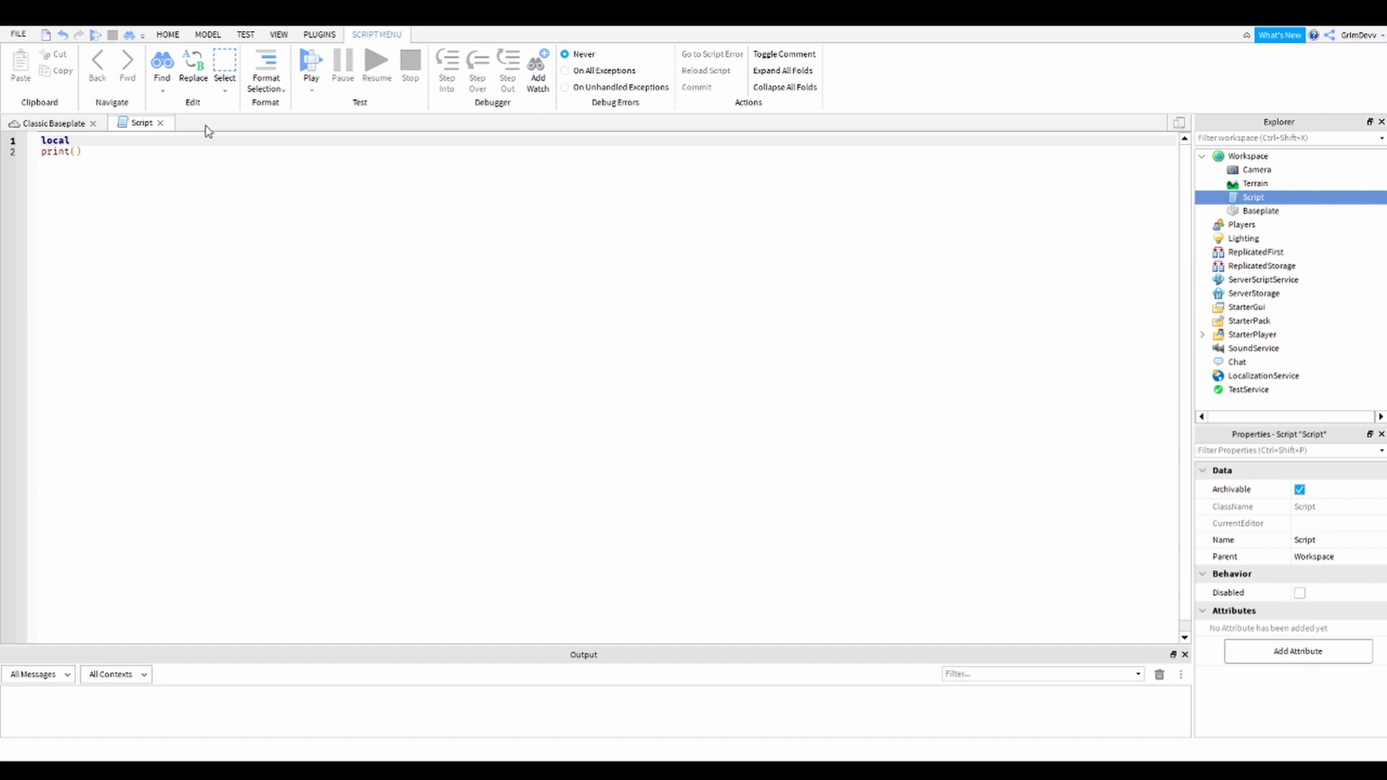
text(message =)
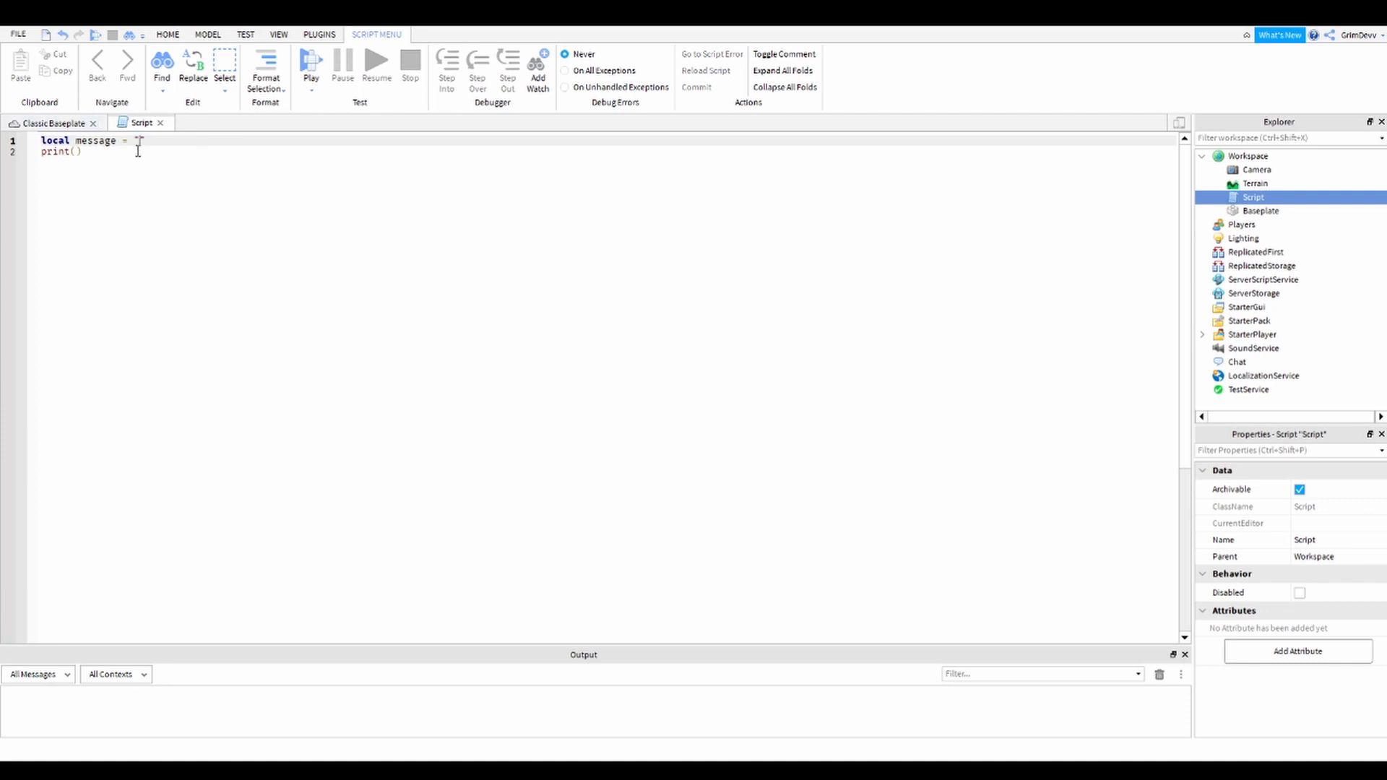
text("Hello")
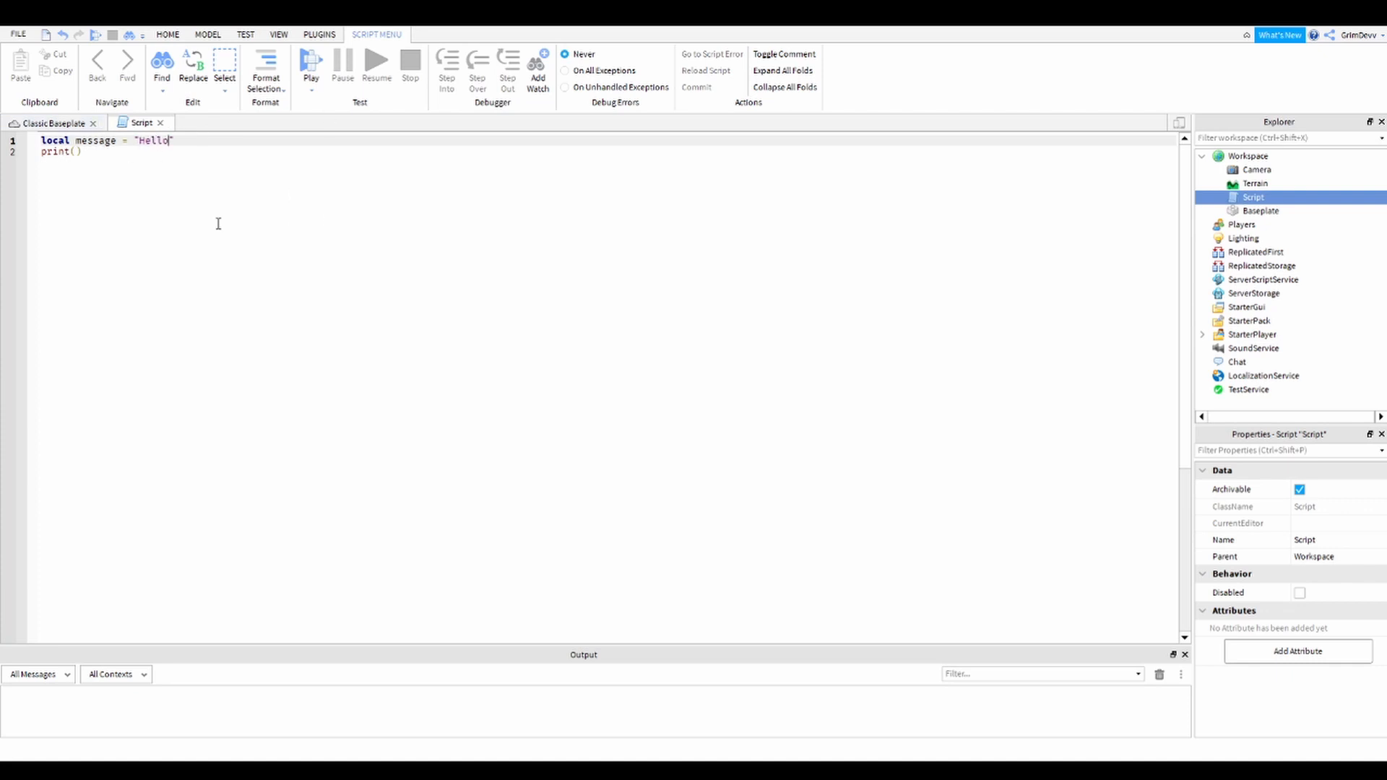
text(message)
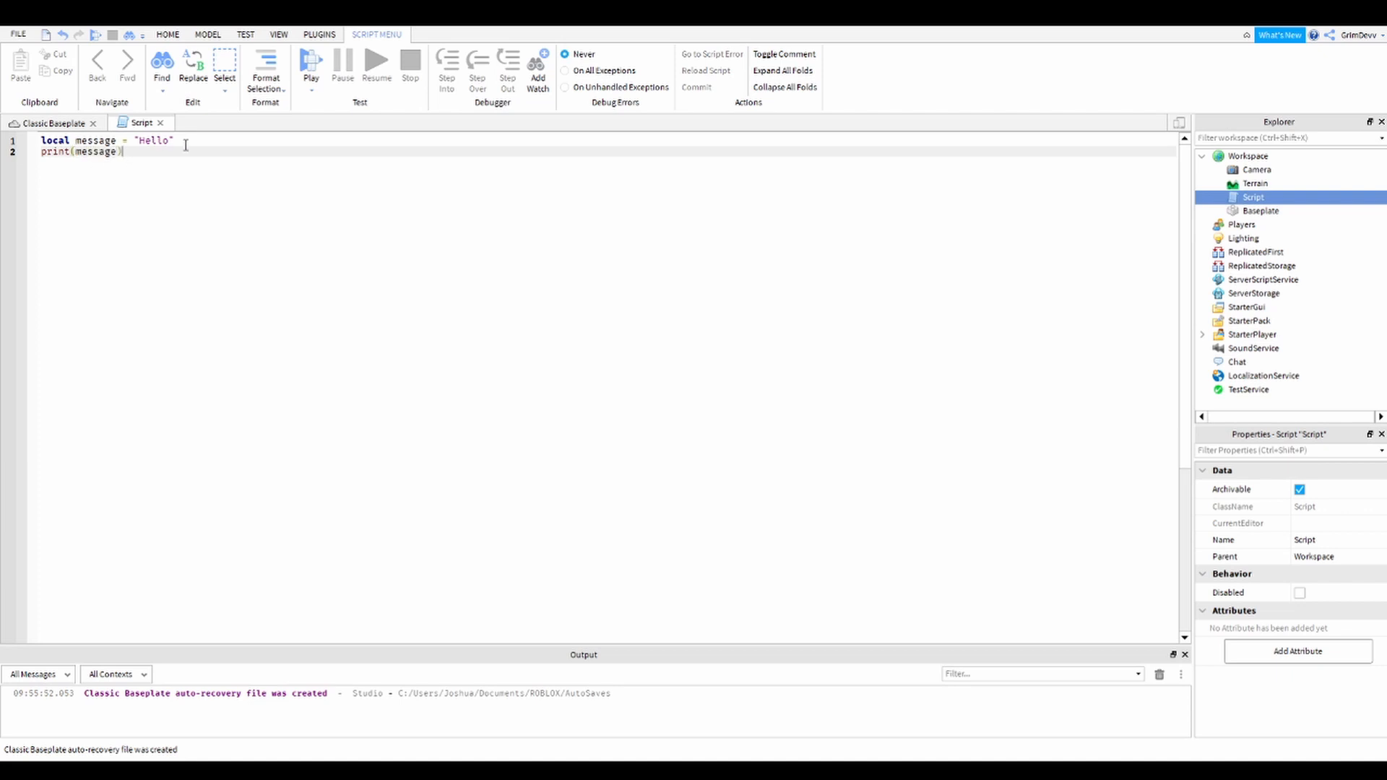
Change the stored string from Hello to Hello Grim
double_click(154, 140)
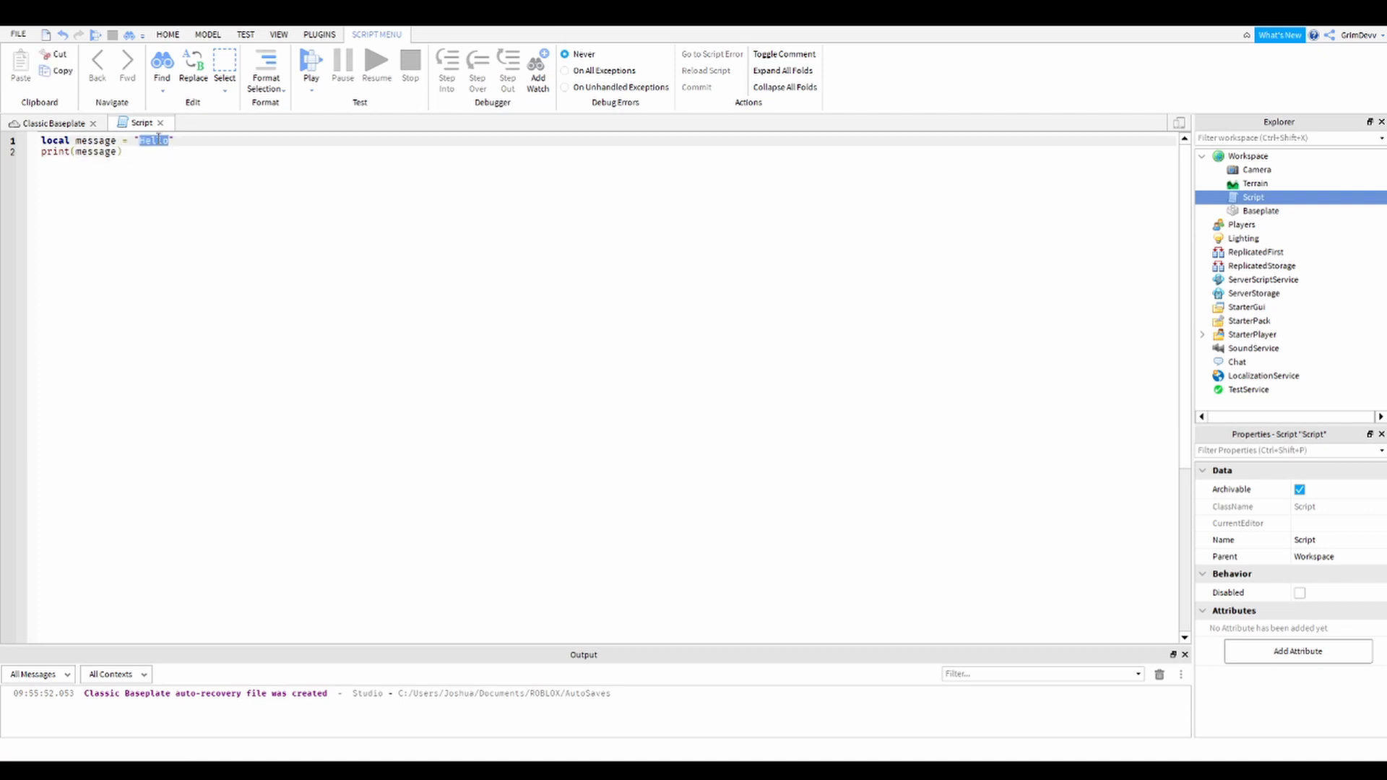
text(Hello Grim)
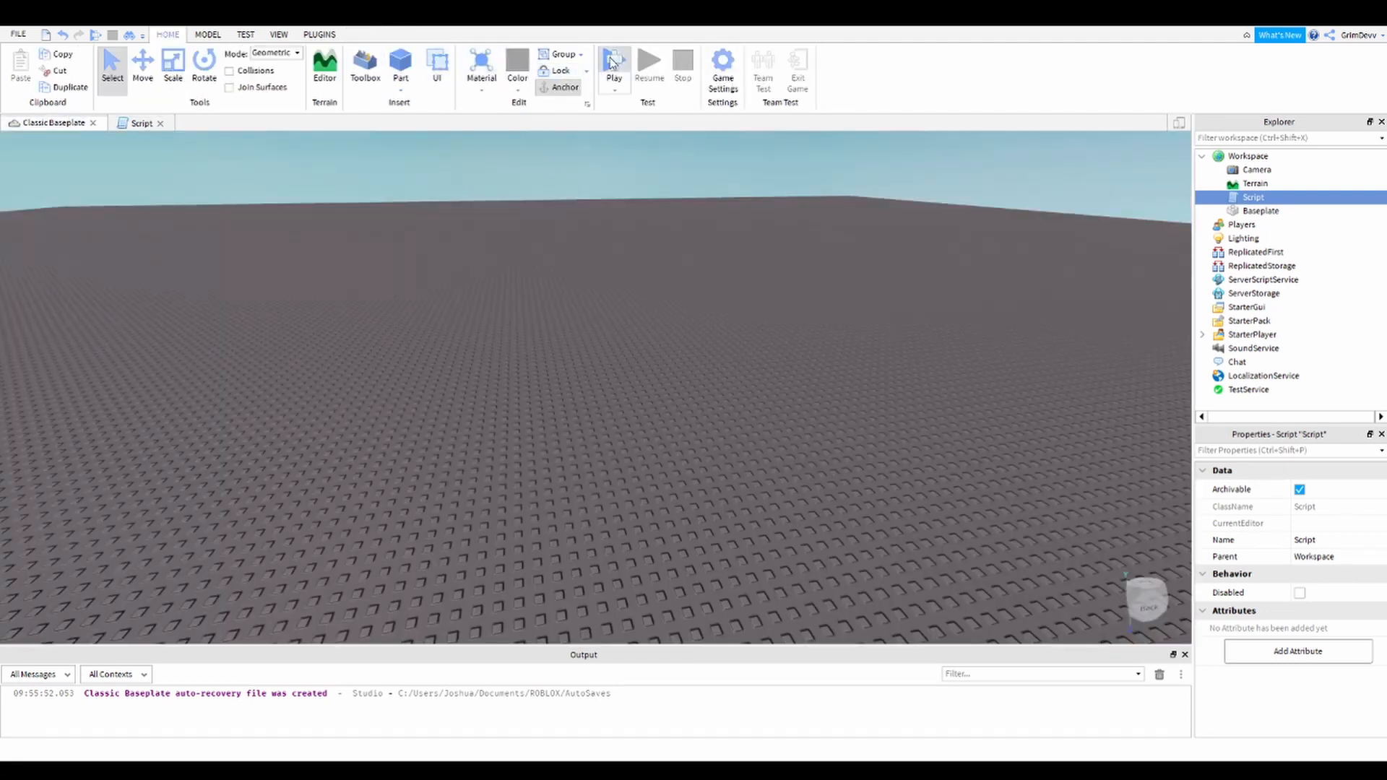
Playtest so Hello Grim prints to Output, then return to the script text
click(612, 59)
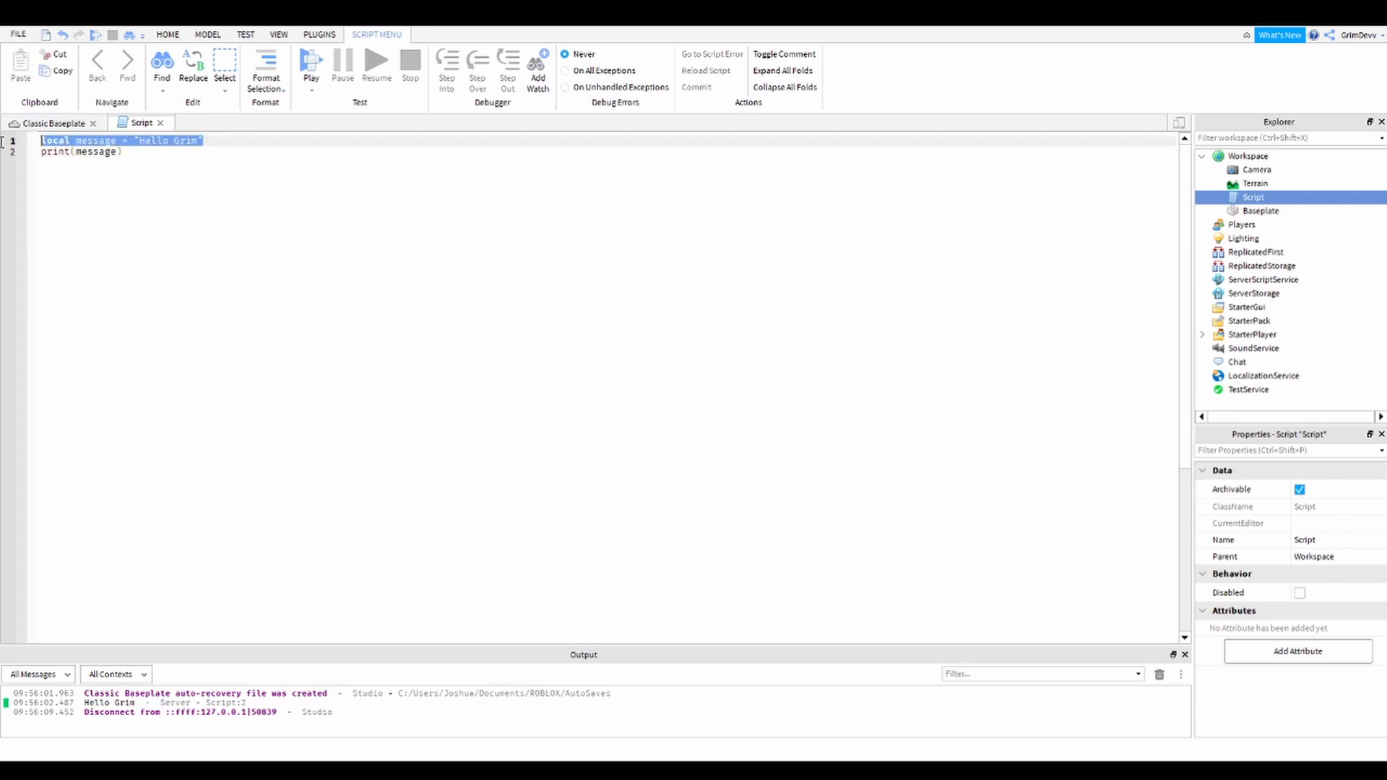
double_click(158, 140)
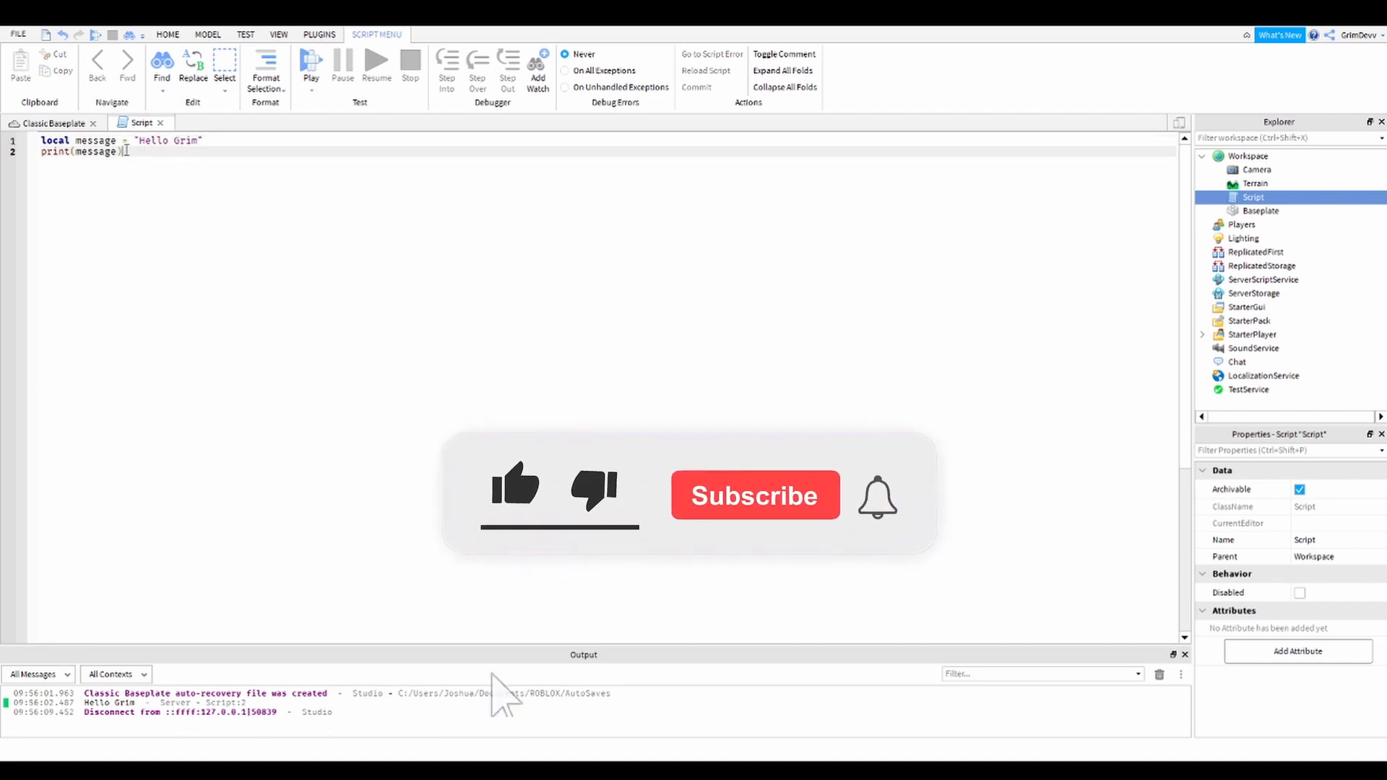
click(517, 487)
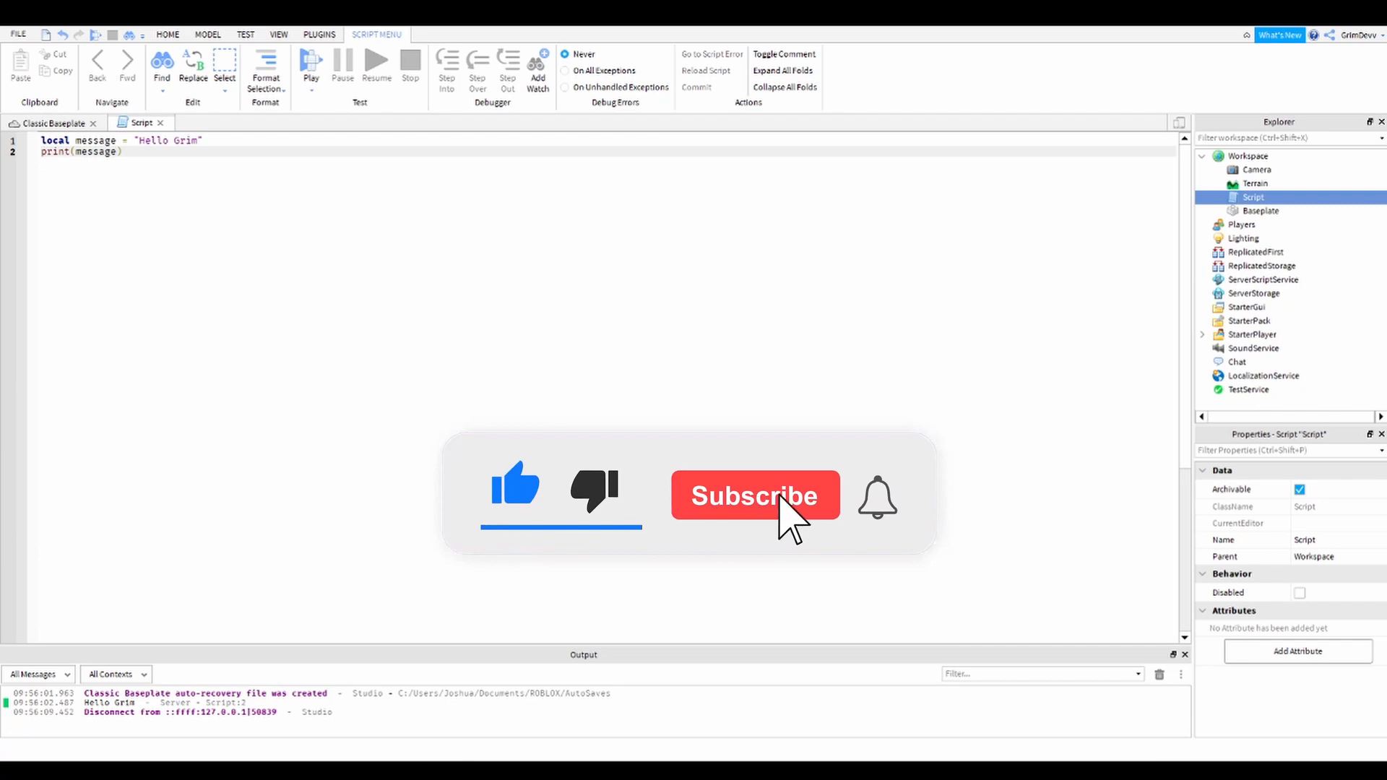